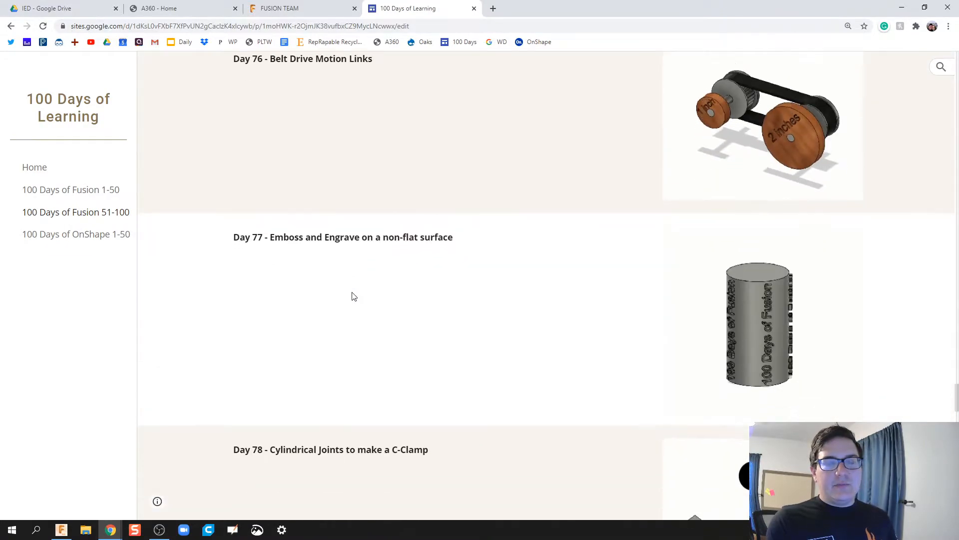
# - Inspect the automata model in the viewer, exploding its parts and reassembling them
pyautogui.scroll(-3)
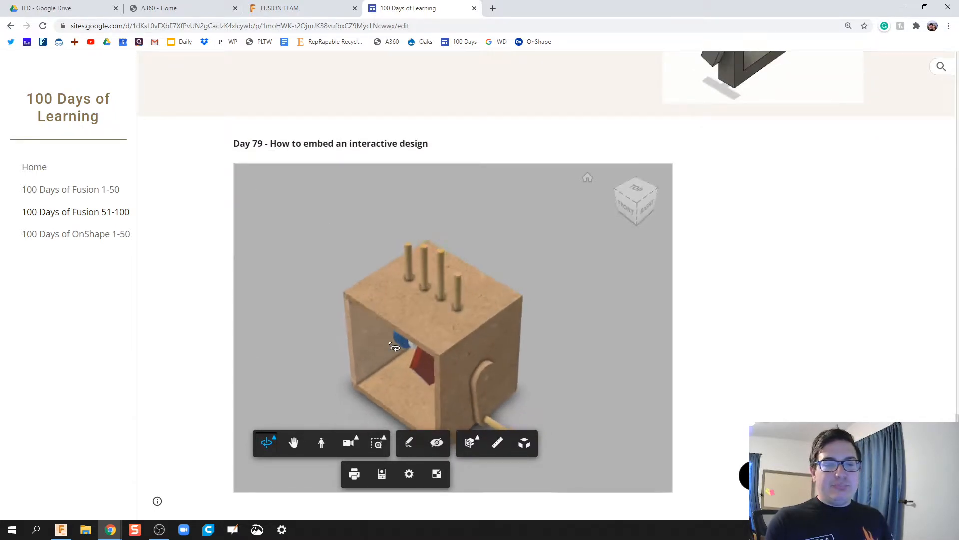
pyautogui.moveTo(394, 347); pyautogui.dragTo(384, 377)
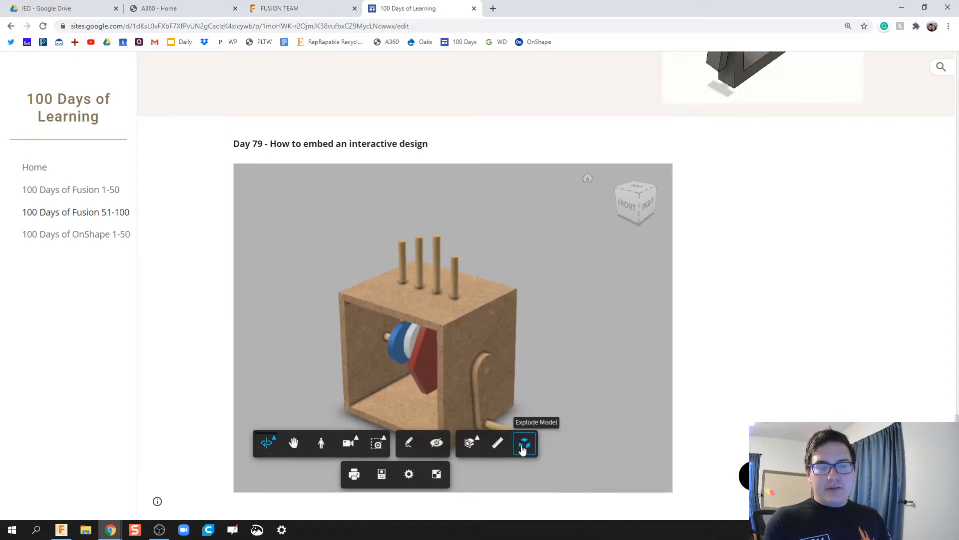
pyautogui.click(525, 443)
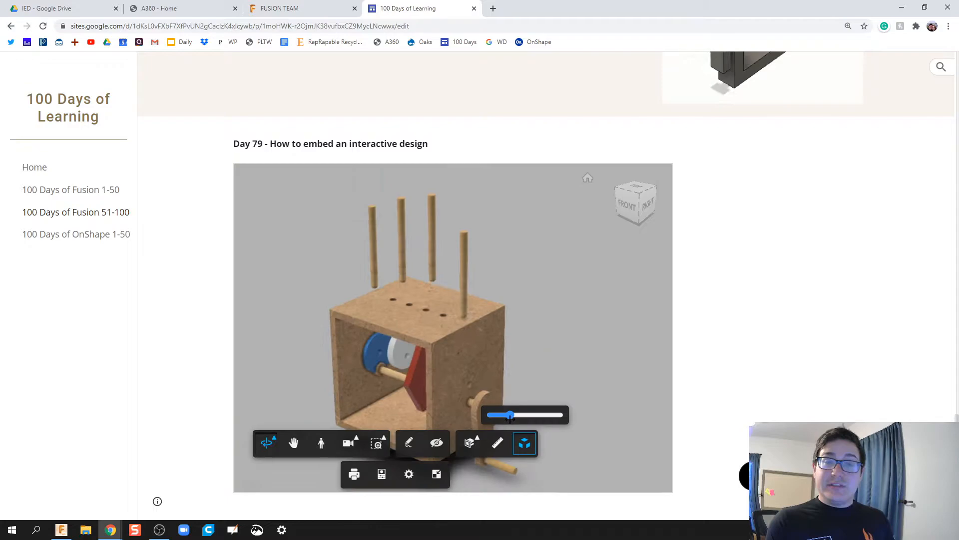
pyautogui.click(437, 443)
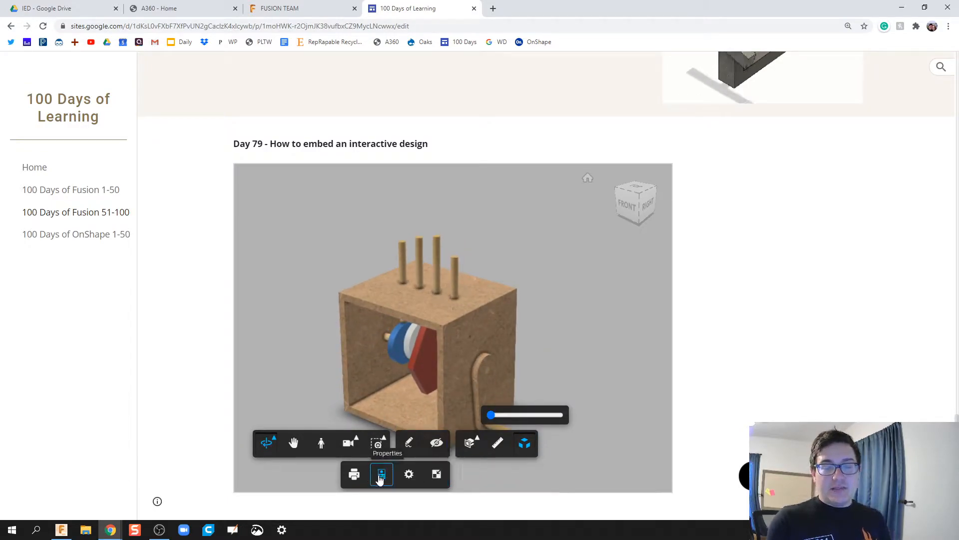
pyautogui.moveTo(407, 473)
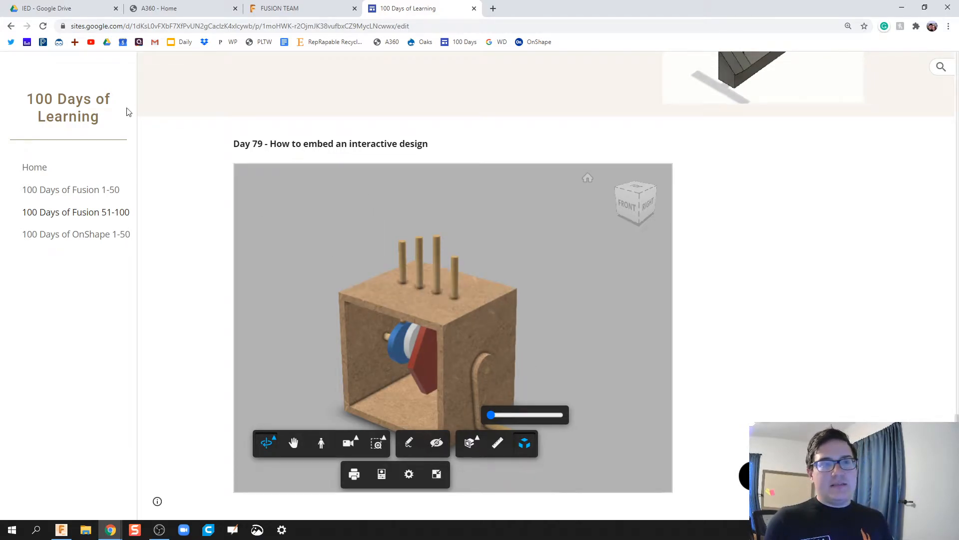
# - In Fusion Team, open IED PLTW 2020-2021 > Automata Top-Down and bring up its Share dialog
pyautogui.click(300, 8)
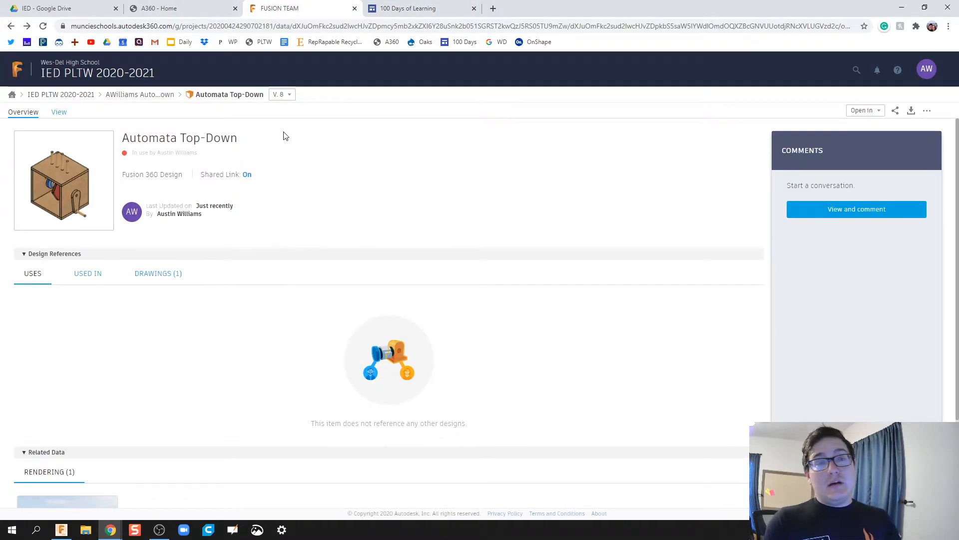
pyautogui.moveTo(300, 220)
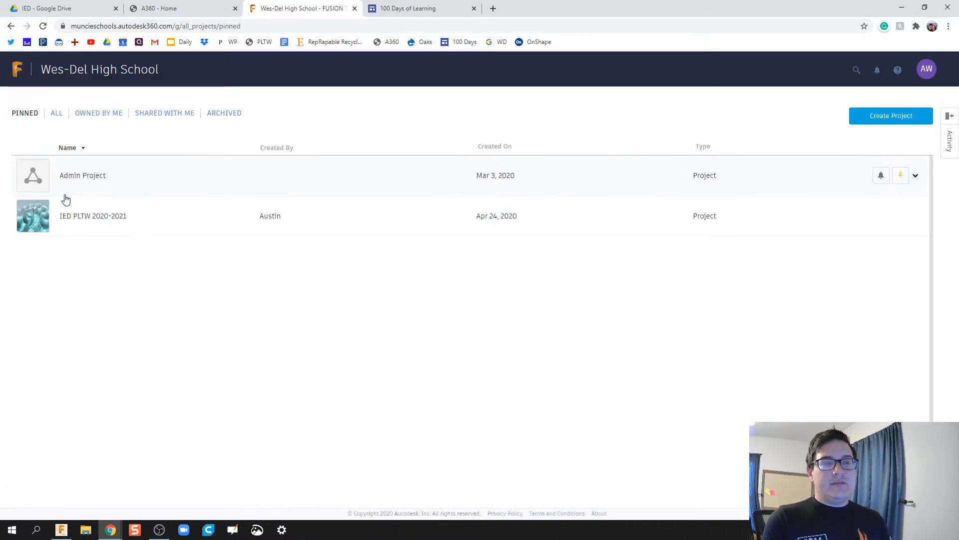
pyautogui.click(92, 216)
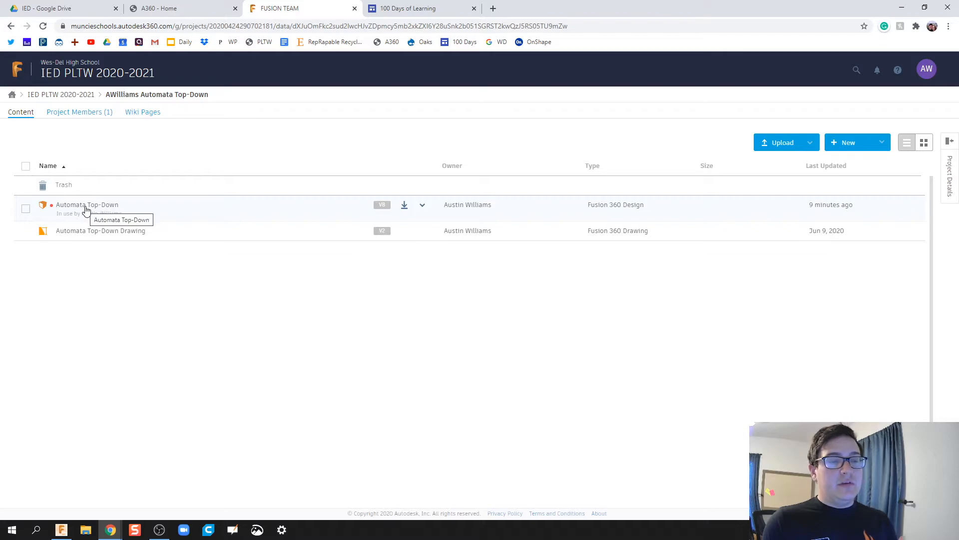
pyautogui.click(87, 204)
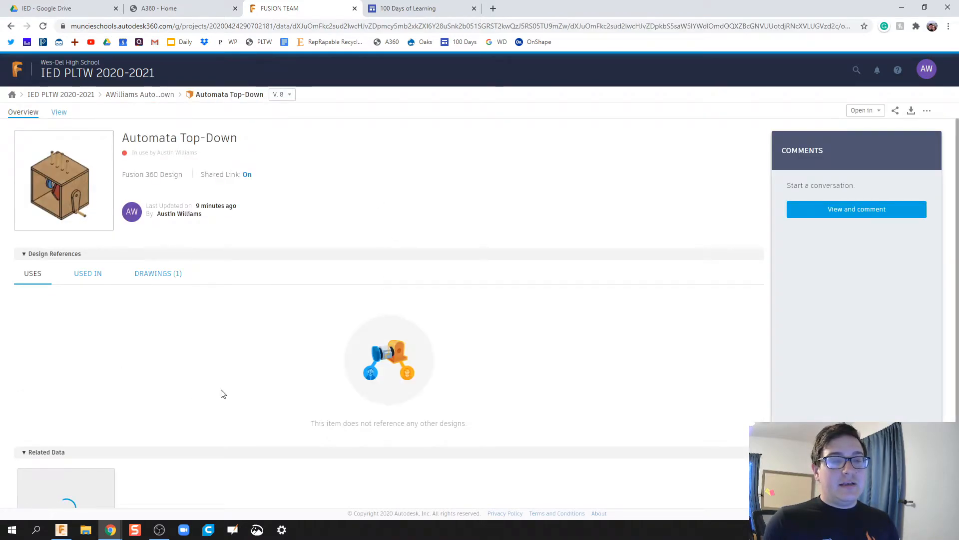
pyautogui.moveTo(882, 145)
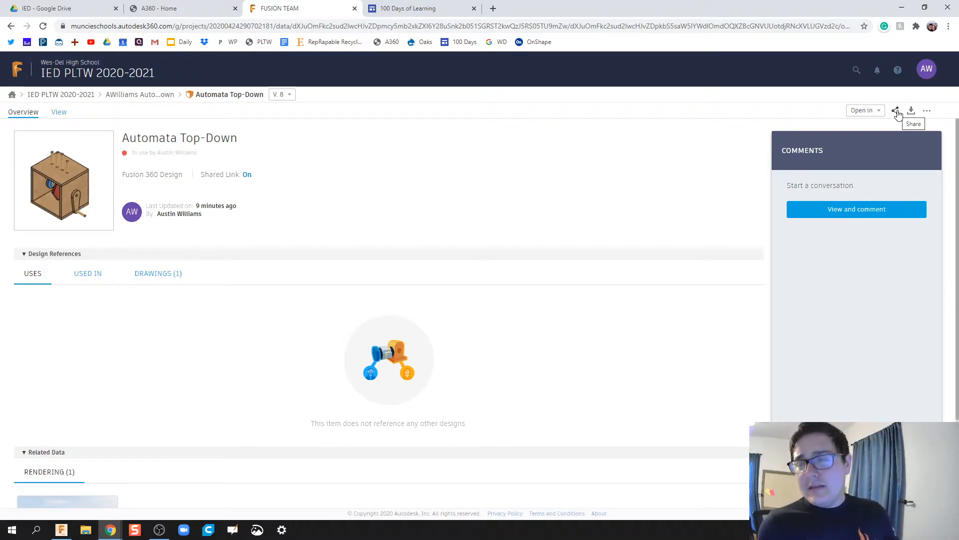
pyautogui.moveTo(899, 122)
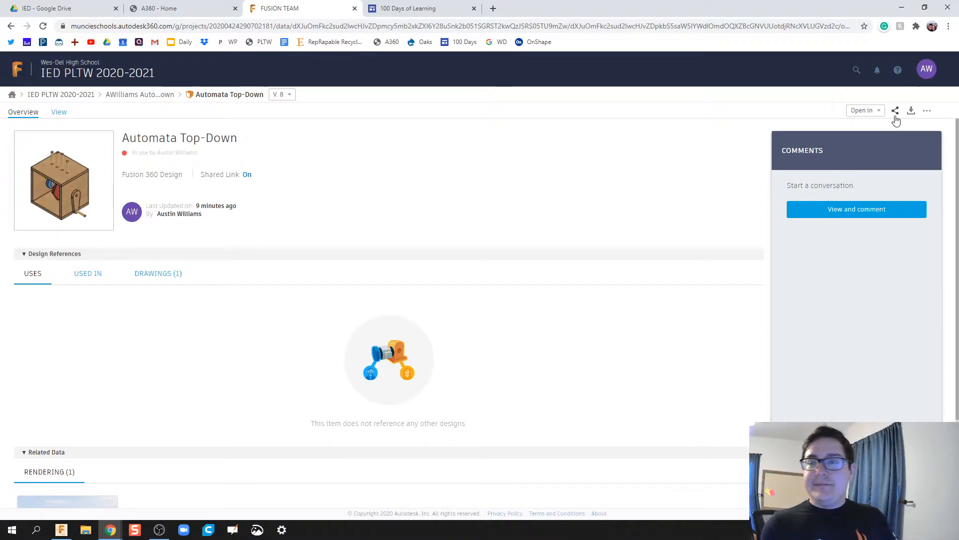
pyautogui.click(894, 111)
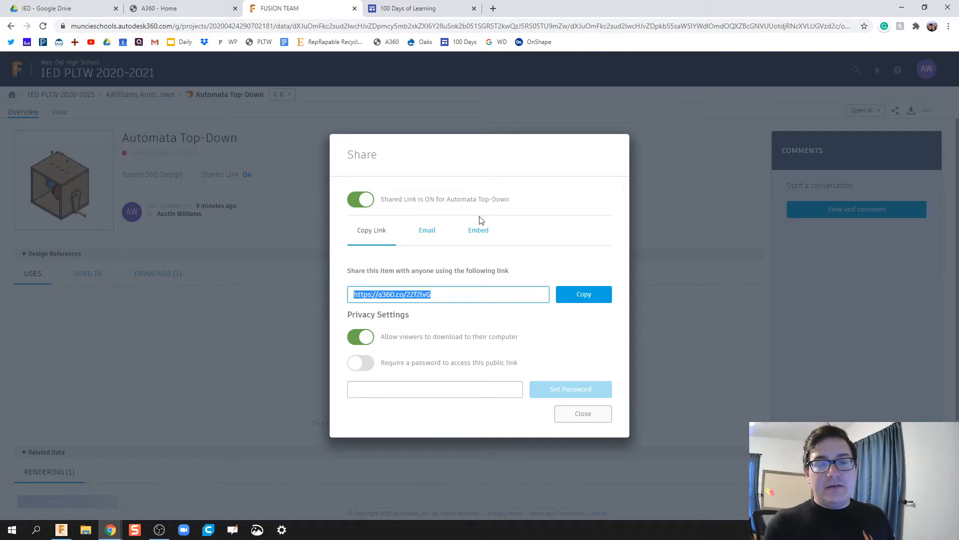
# - Copy the 800X600 embed code for Automata Top-Down from the Embed options
pyautogui.click(477, 230)
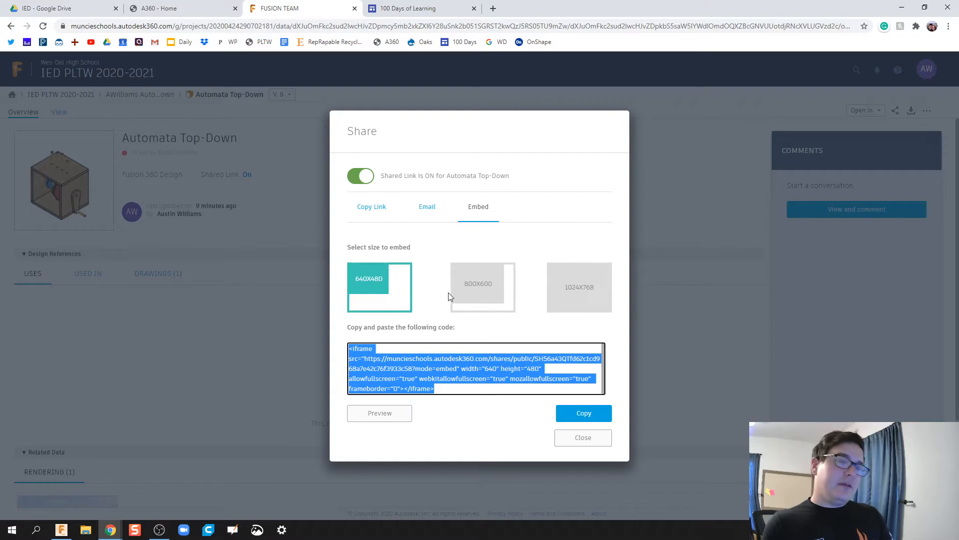
pyautogui.click(483, 287)
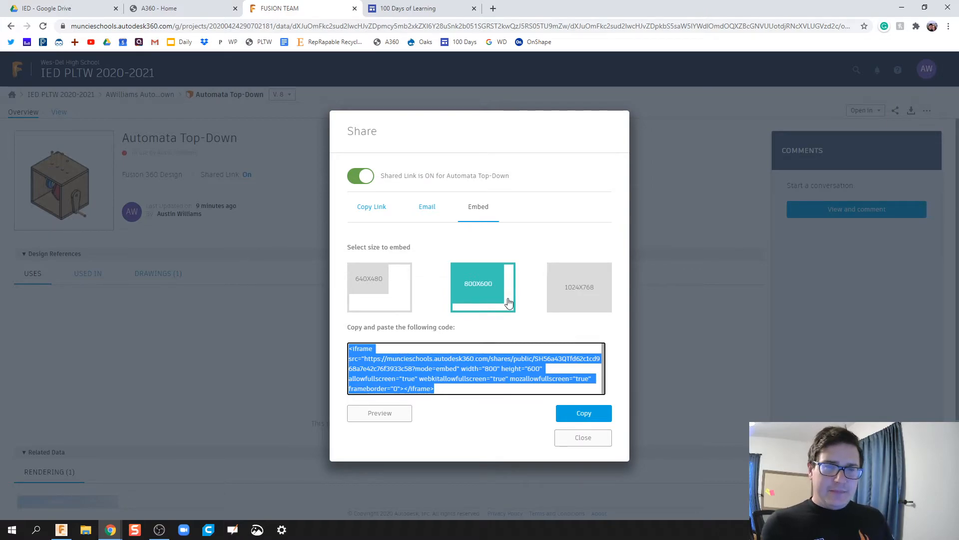
pyautogui.moveTo(413, 227)
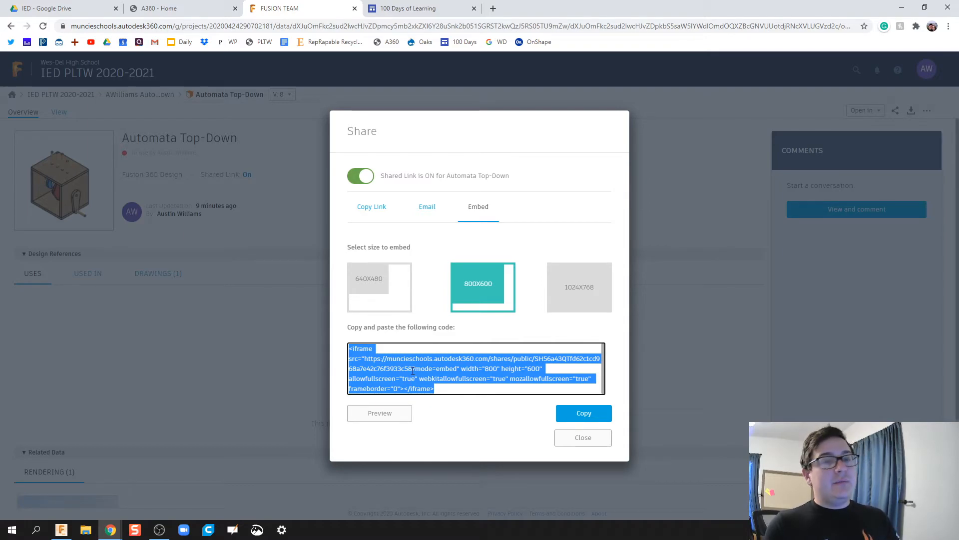
pyautogui.moveTo(409, 313)
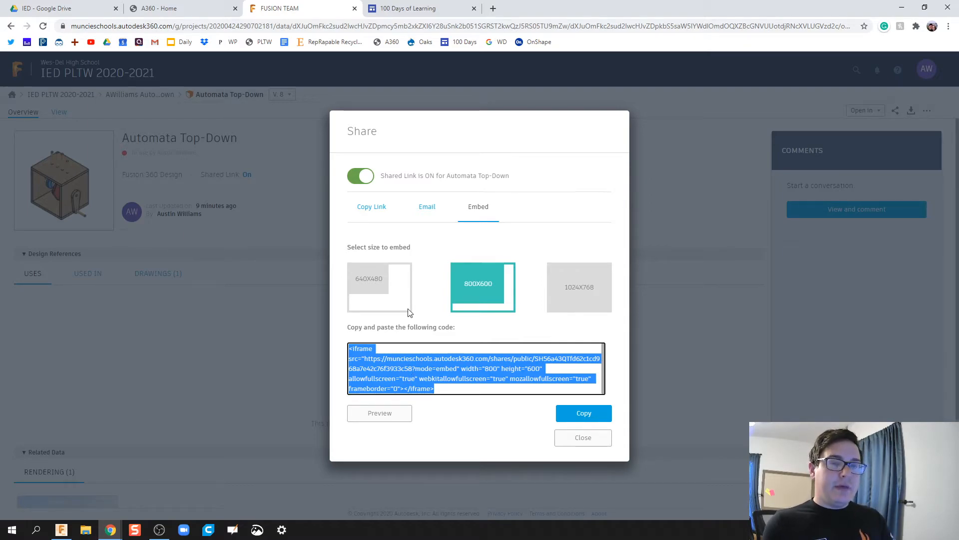
pyautogui.click(410, 8)
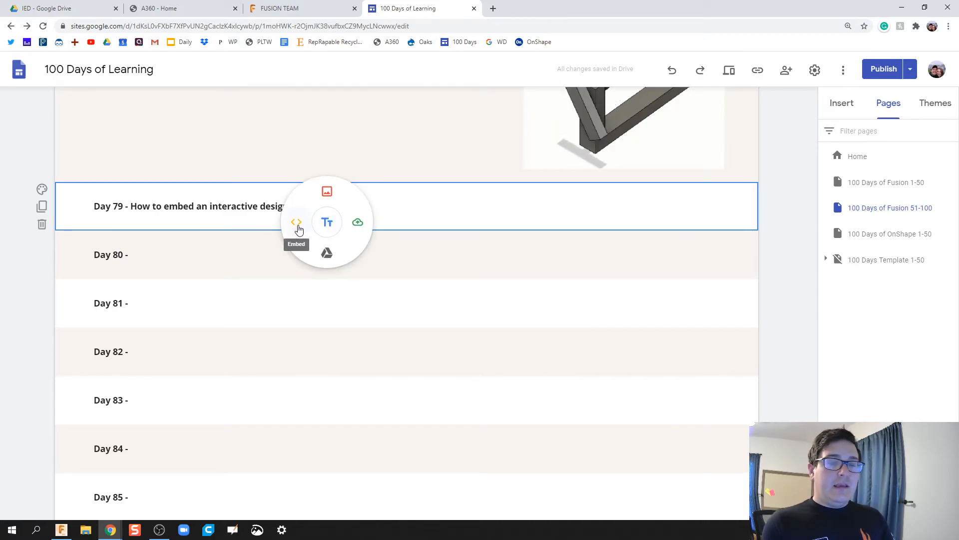
# - Insert the pasted viewer iframe as embed code into Day 79 with its width changed to 900
pyautogui.click(296, 222)
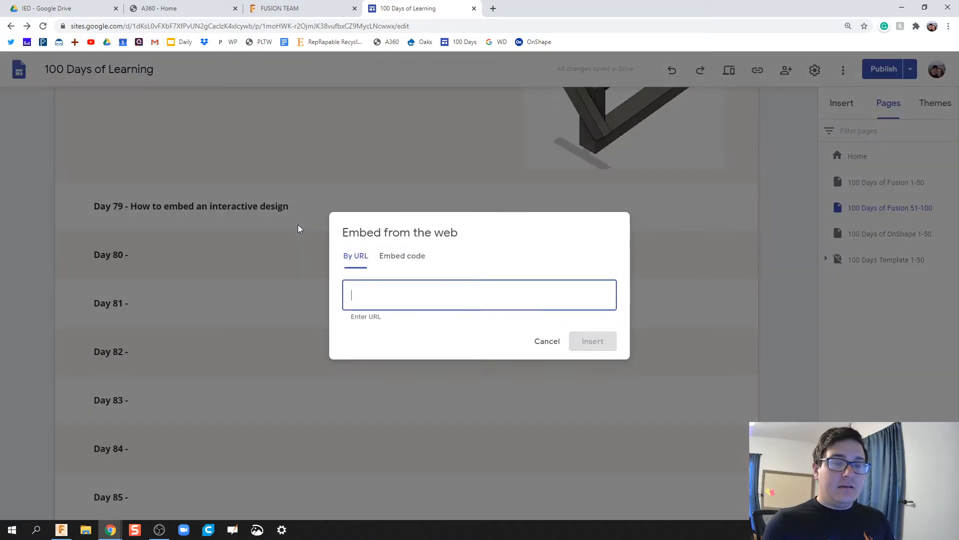
pyautogui.click(591, 341)
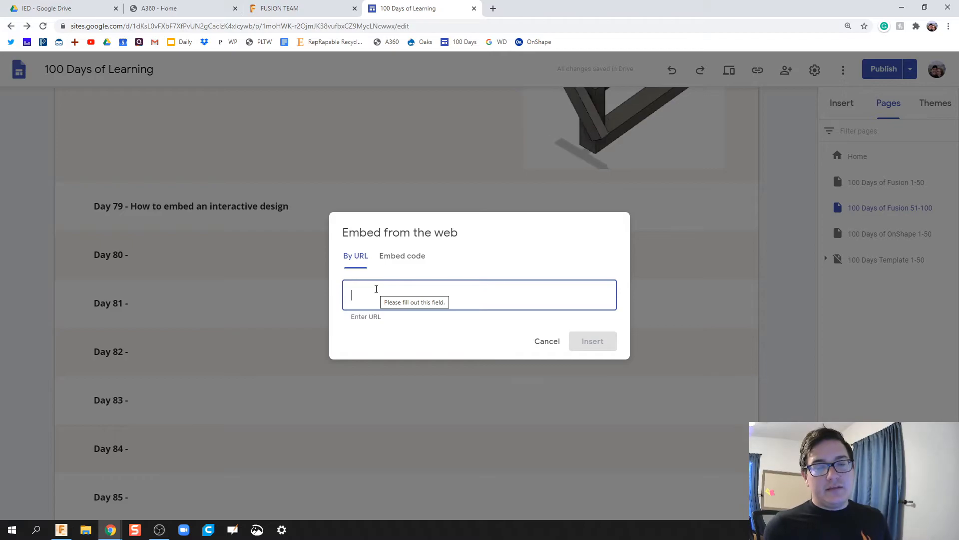
pyautogui.click(397, 237)
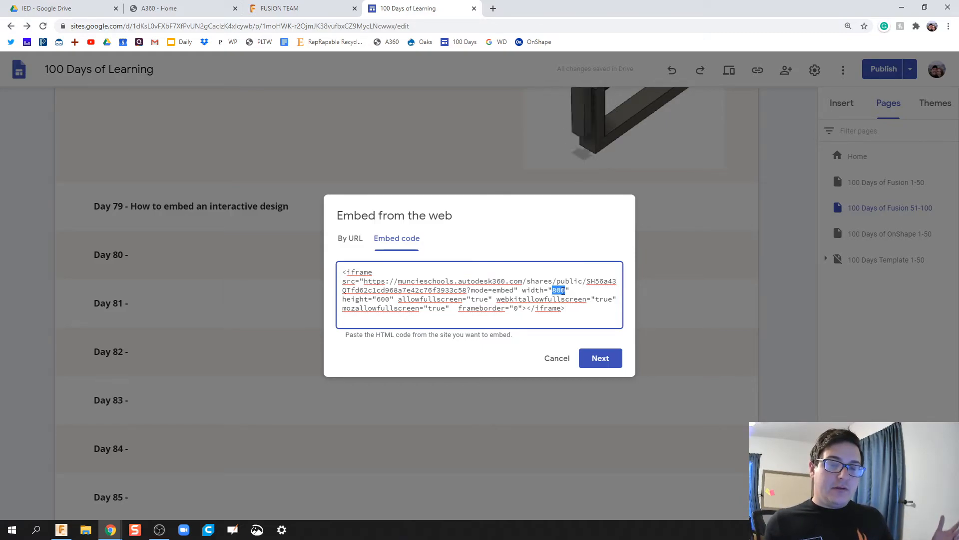
pyautogui.write('90')
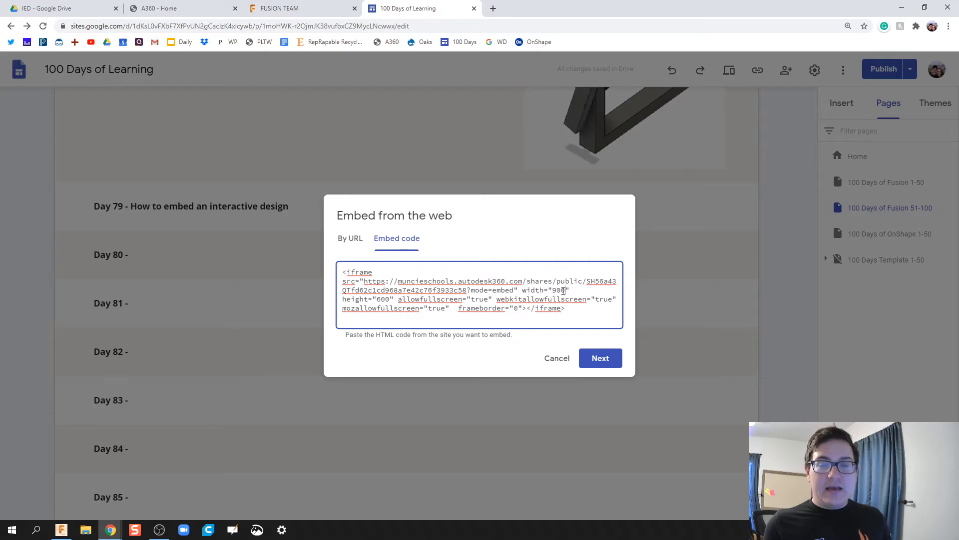
pyautogui.click(600, 358)
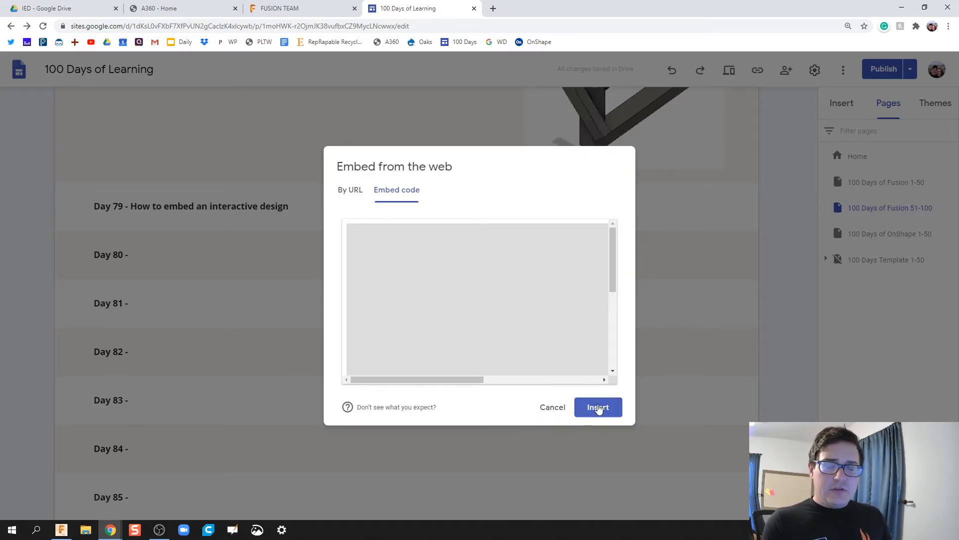
pyautogui.click(598, 407)
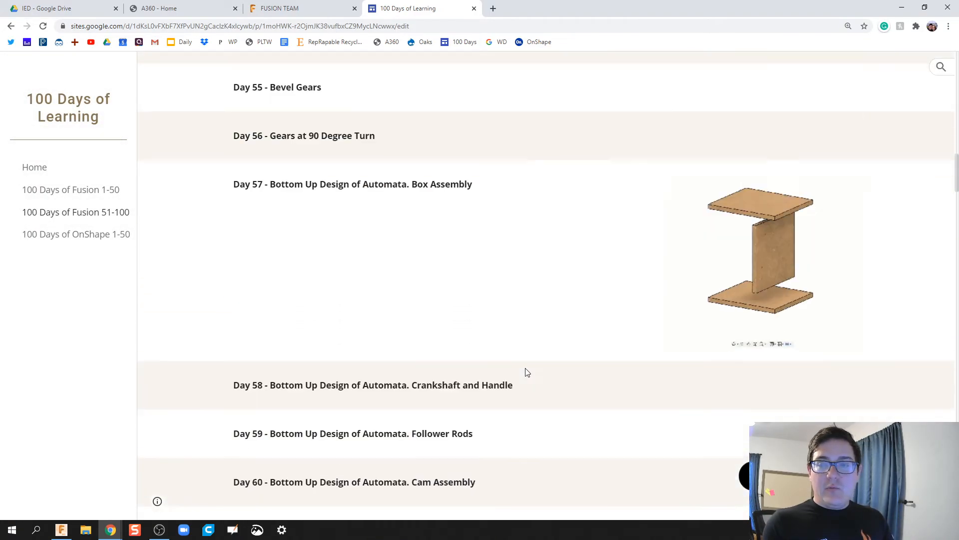
# - Scroll to Day 79 in the preview and orbit the embedded automata model through several angles
pyautogui.scroll(-3)
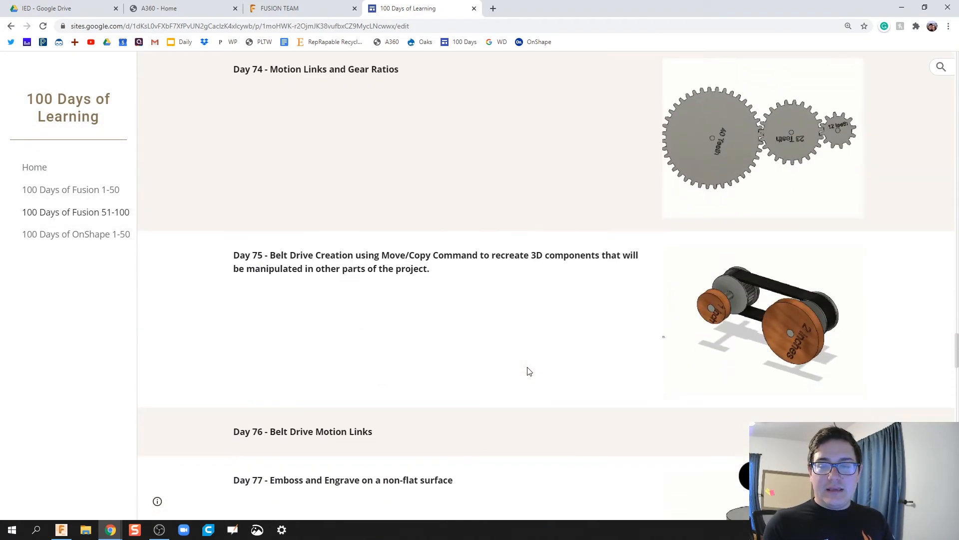
pyautogui.scroll(-3)
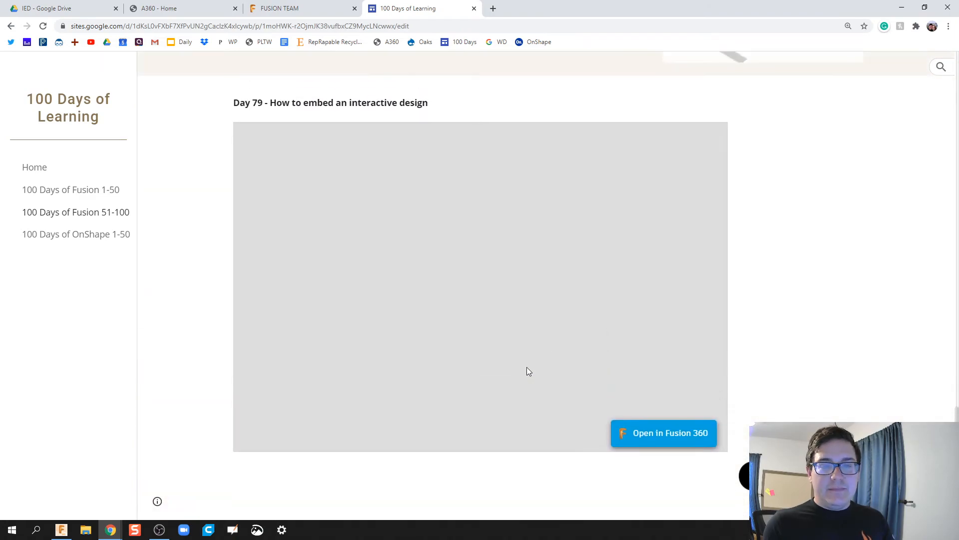
pyautogui.moveTo(499, 350)
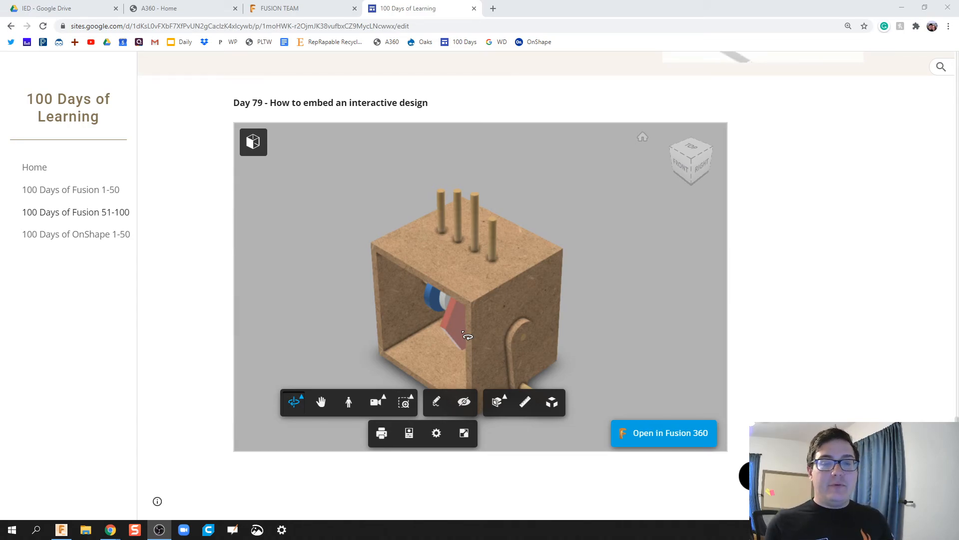
pyautogui.moveTo(468, 336); pyautogui.dragTo(599, 313)
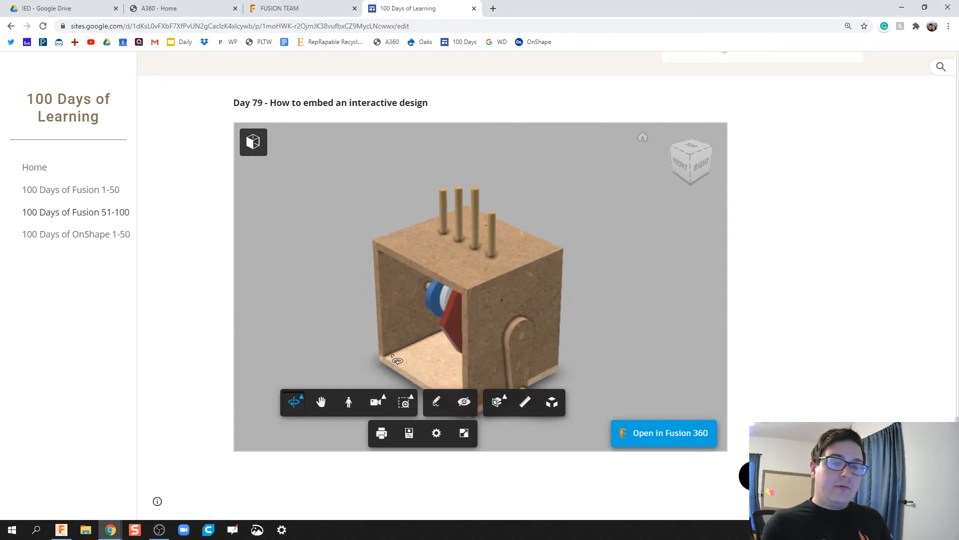
pyautogui.moveTo(397, 359); pyautogui.dragTo(590, 352)
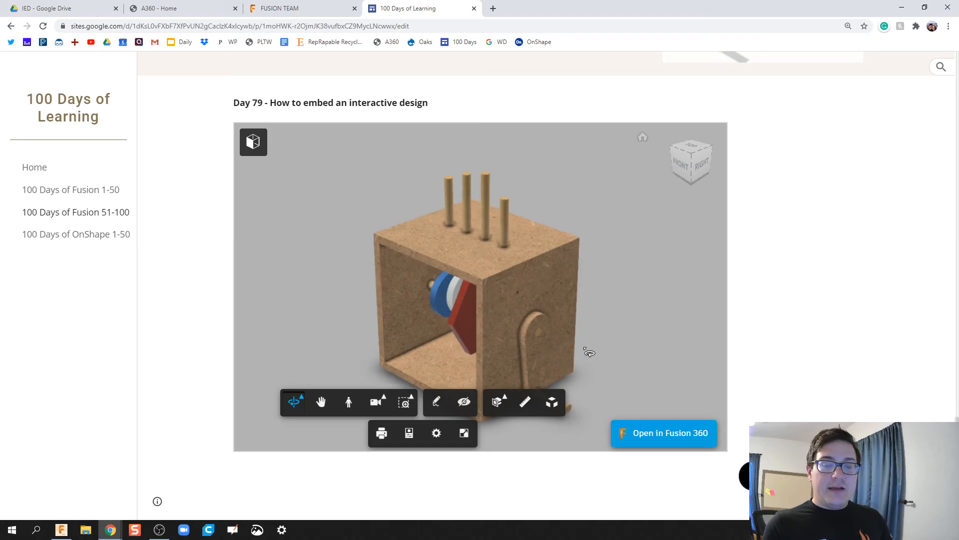
pyautogui.moveTo(590, 352); pyautogui.dragTo(592, 331)
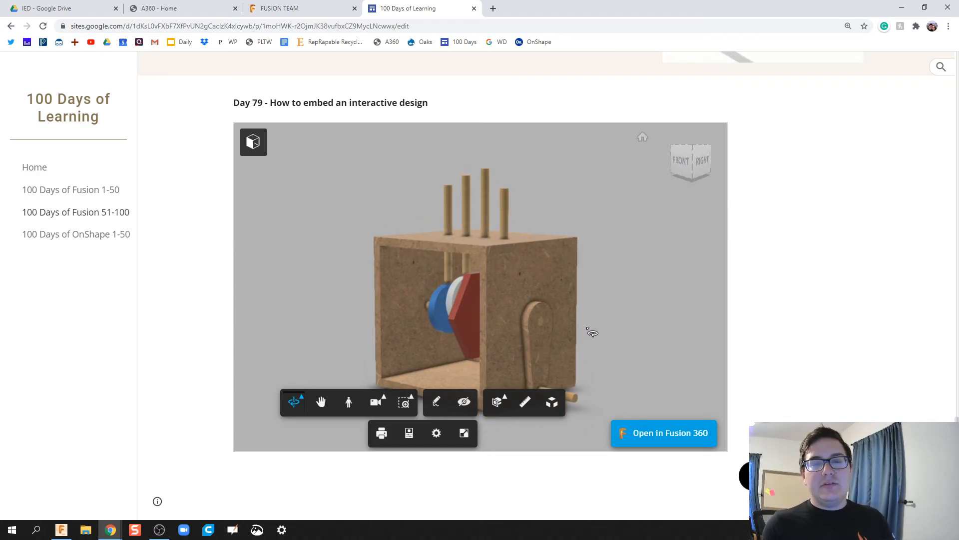
pyautogui.moveTo(592, 332); pyautogui.dragTo(582, 366)
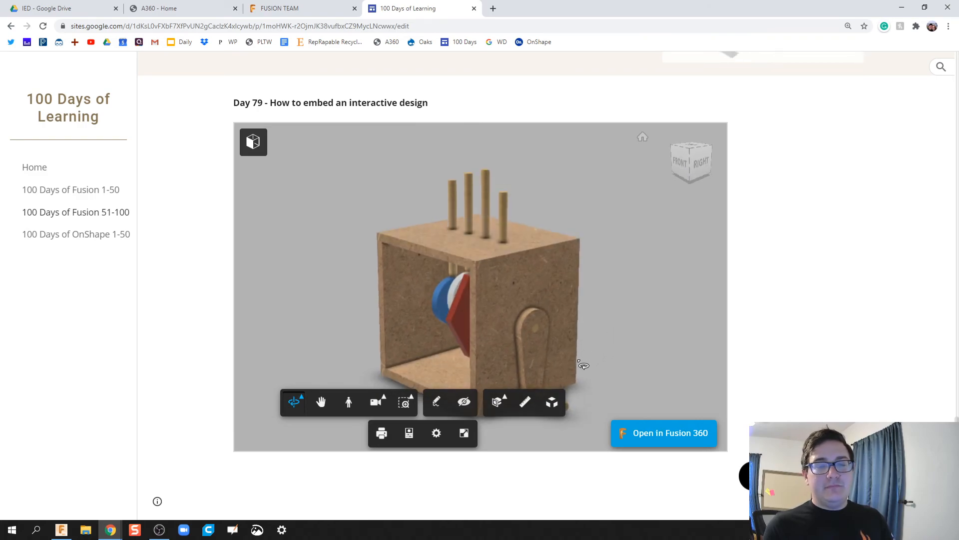